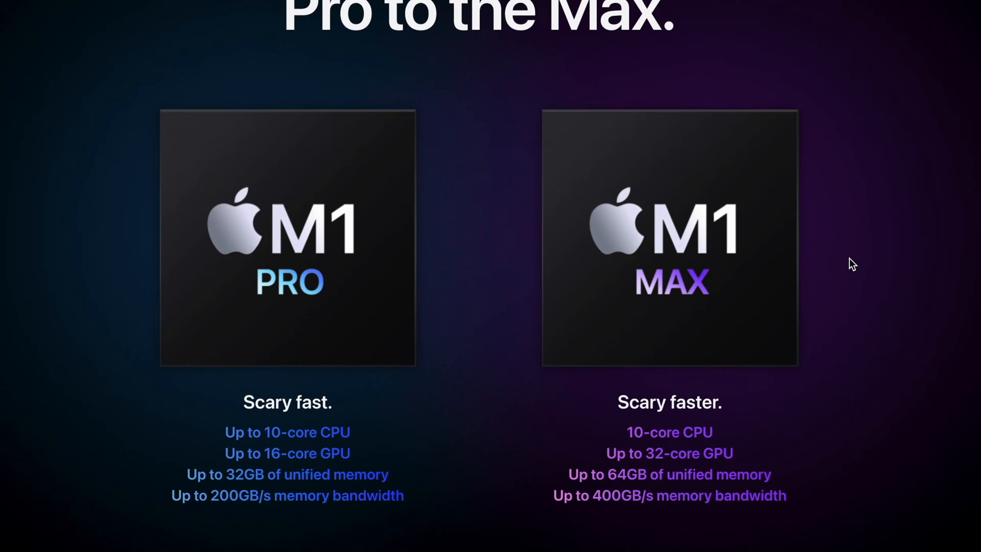
scroll("down", 3)
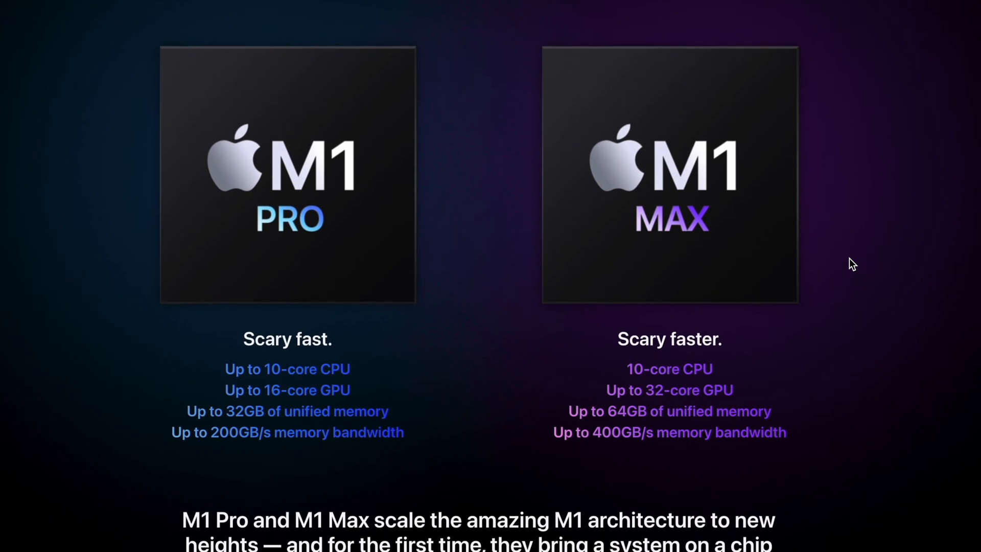
scroll("down", 3)
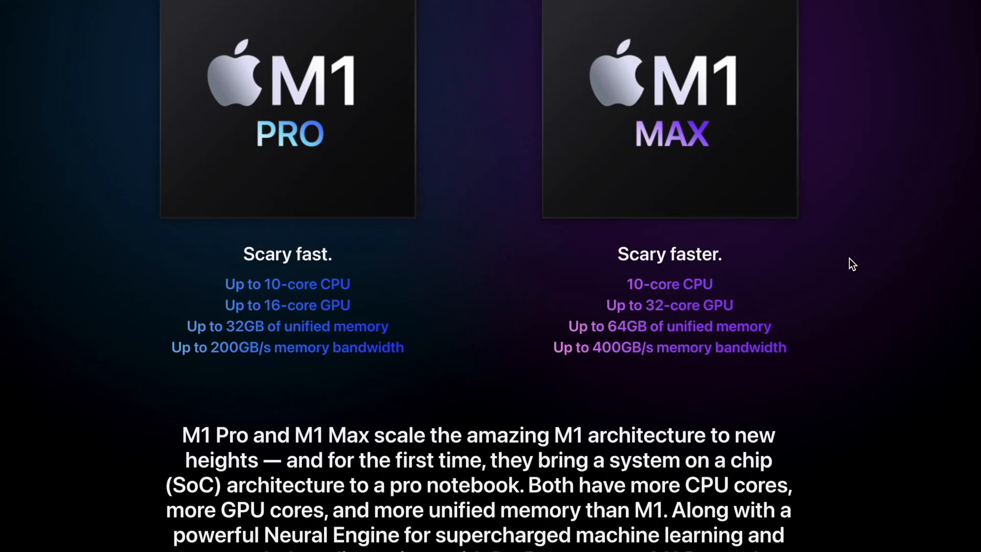
scroll("down", 3)
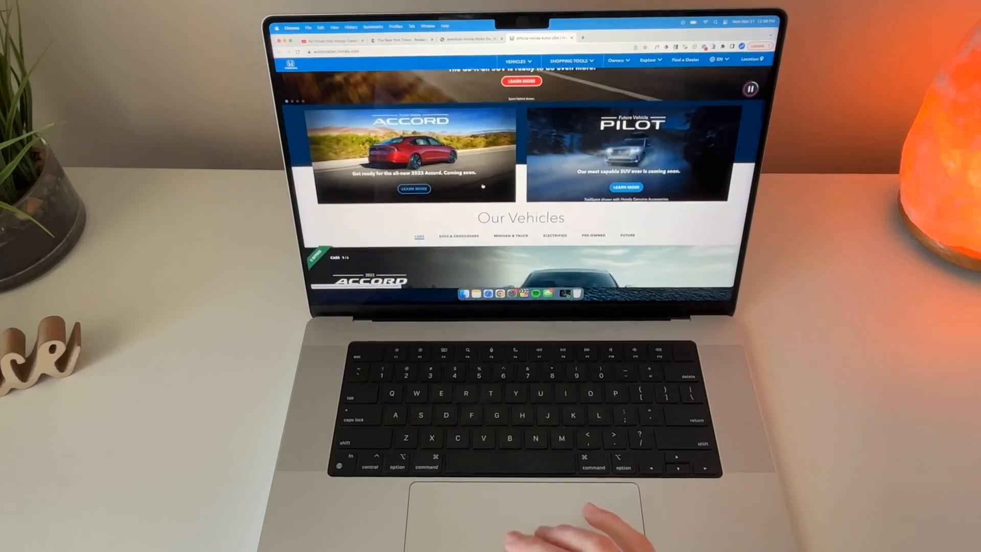
scroll("down", 3)
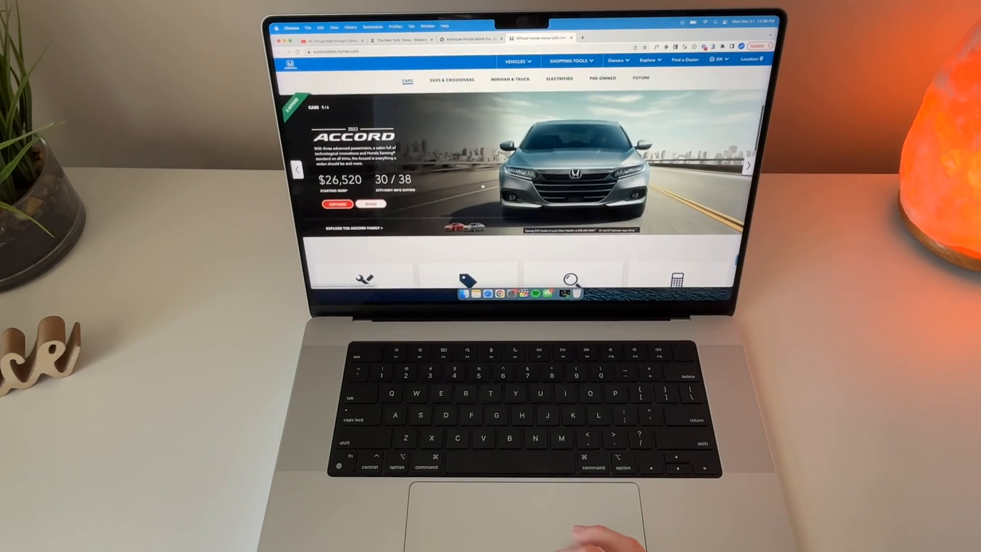
scroll("down", 3)
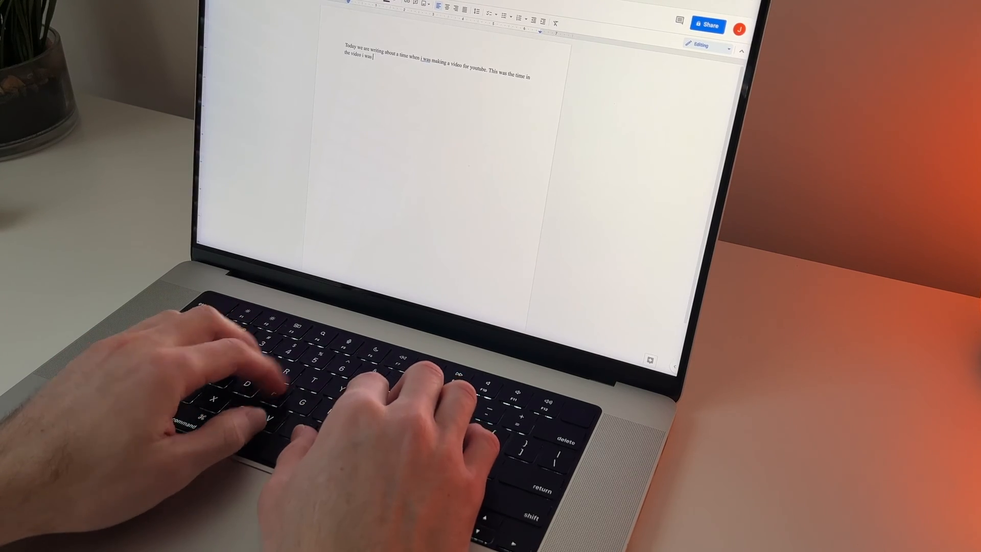
type("typ")
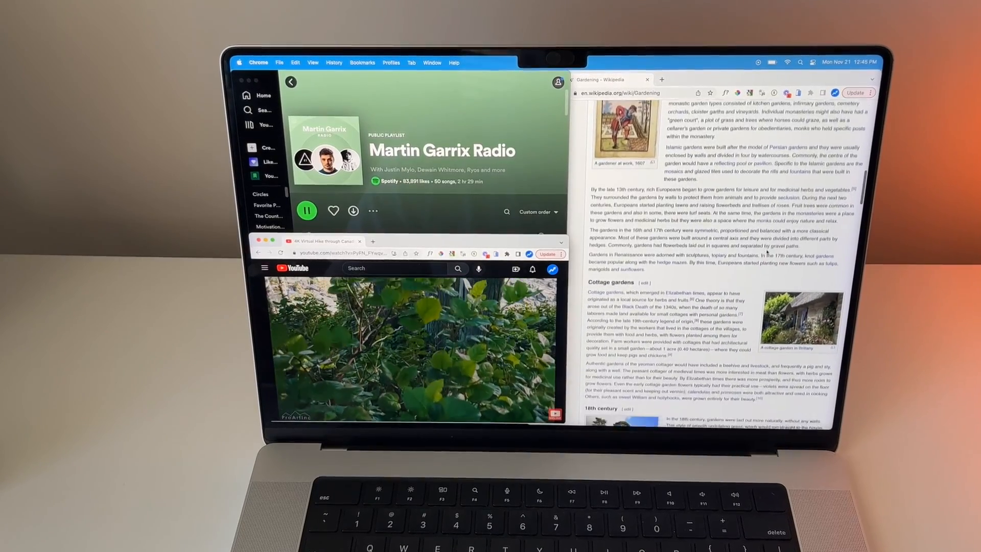
scroll("down", 3)
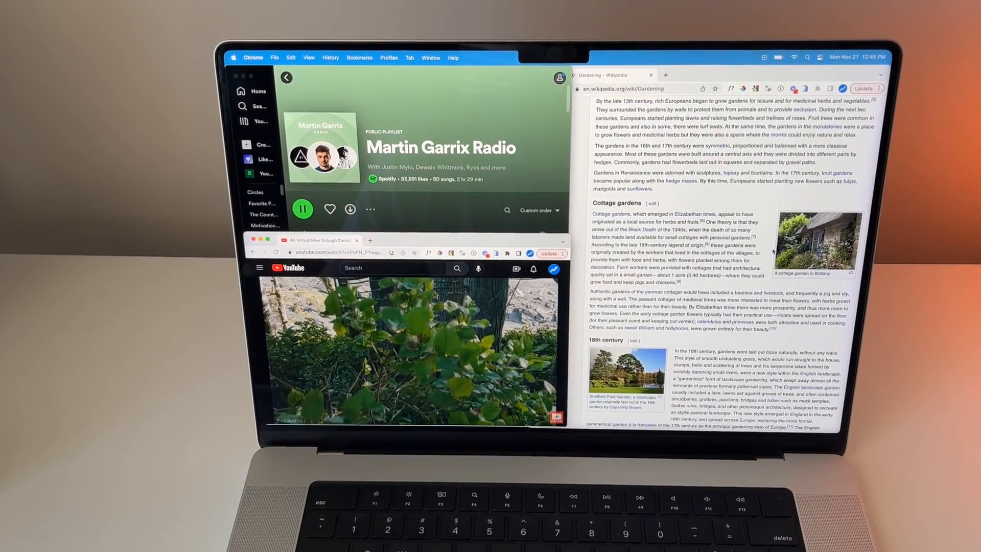
scroll("down", 3)
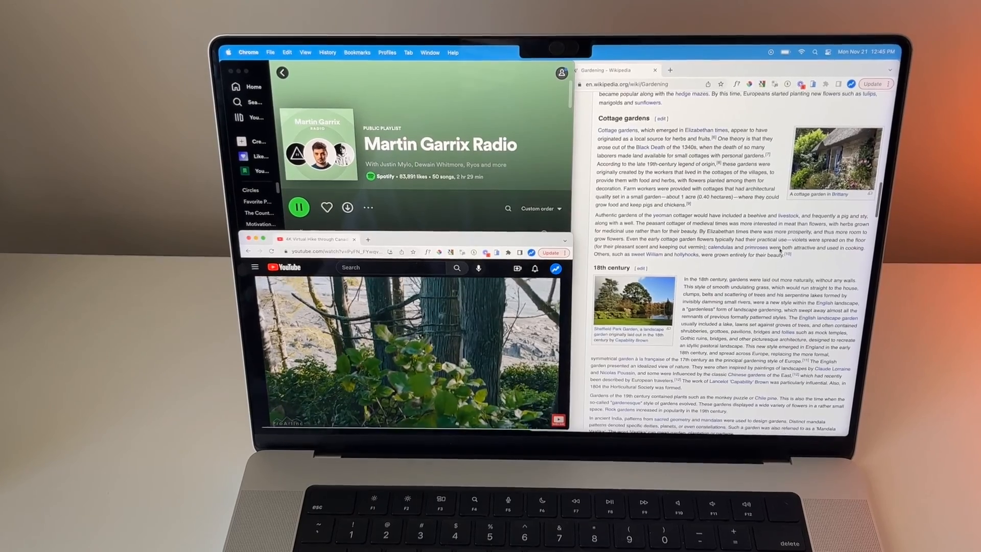